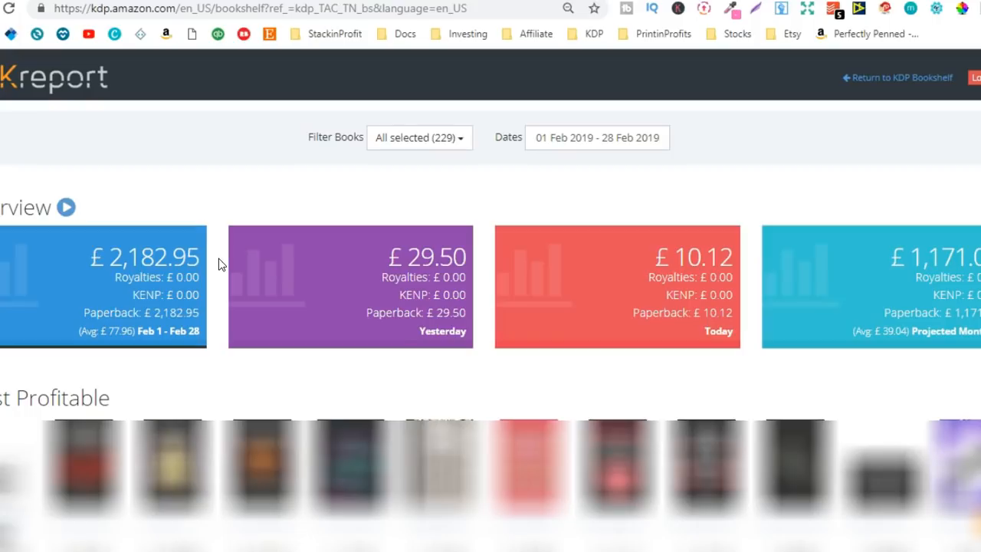
# - Open StackinProfit's channel Home and scroll down to the 'Make Money Selling Low Content Books' playlist
pyautogui.click(335, 33)
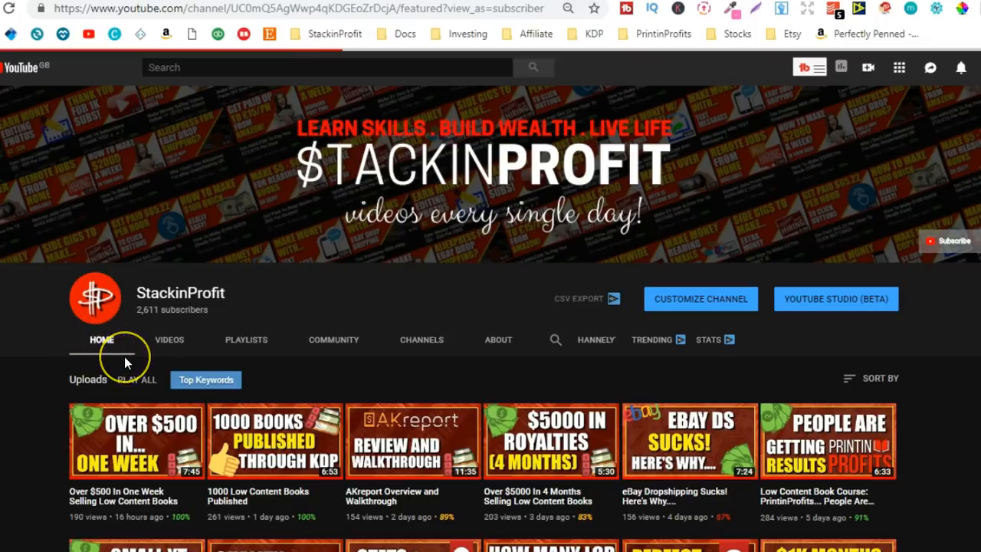
pyautogui.scroll(-3)
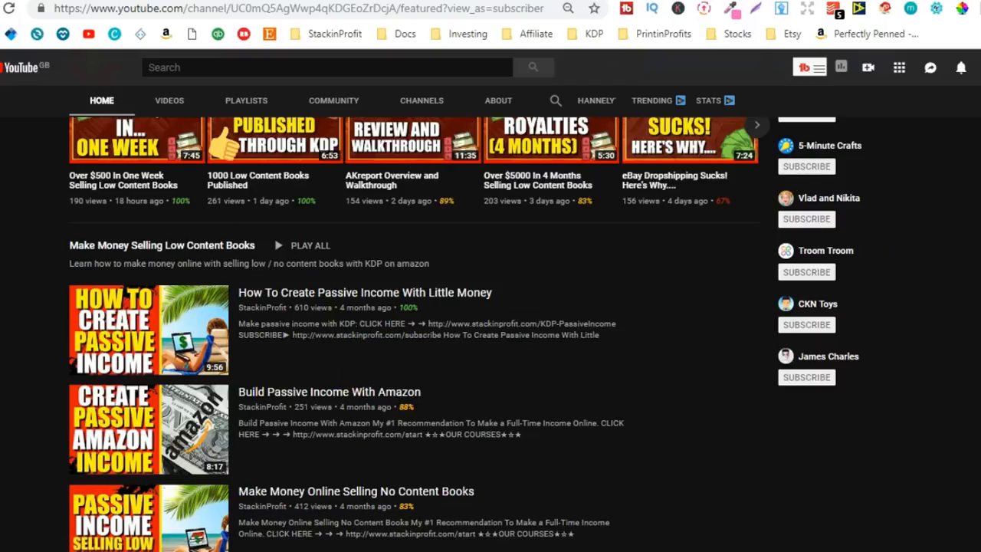